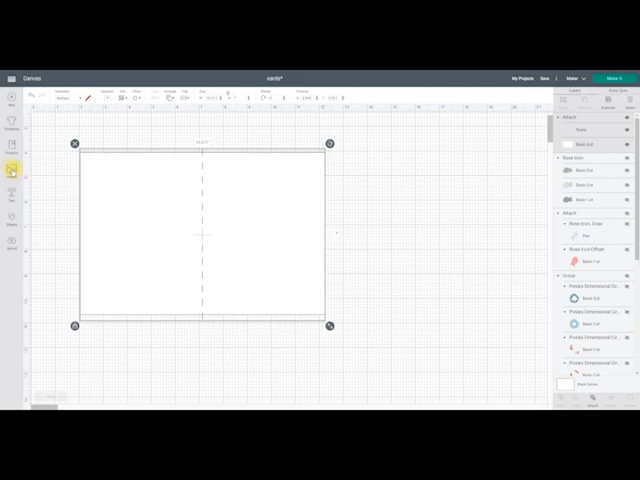
Search the image set library for 'dimensional' designs
click(13, 193)
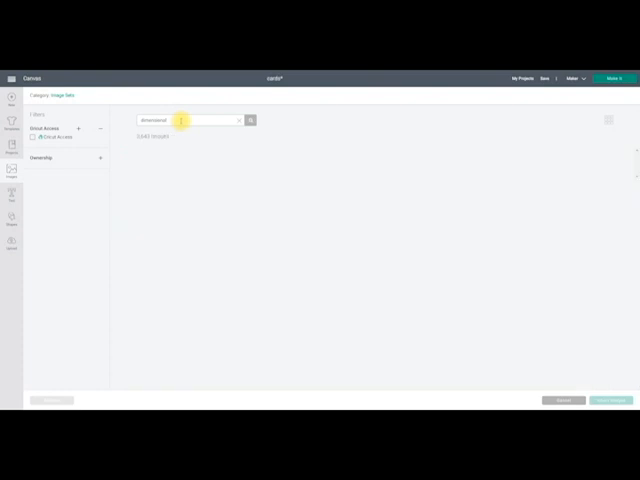
Open the European Destinations dimensional scenes set and pick the blue Eiffel Tower scene
click(250, 120)
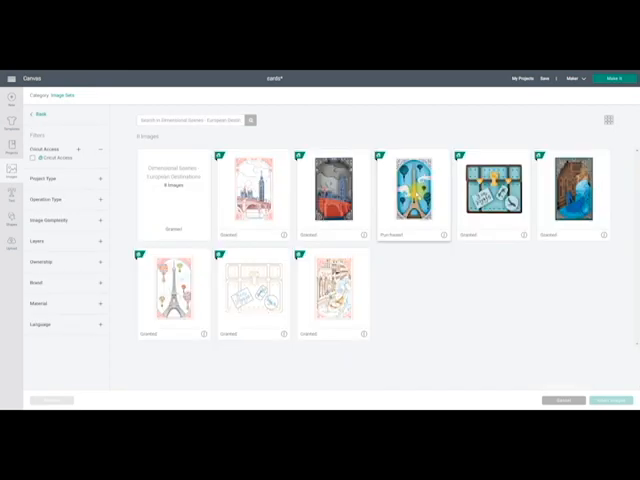
click(410, 188)
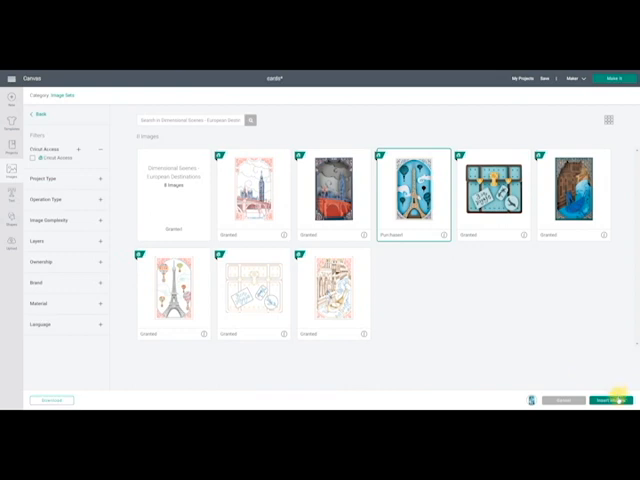
Insert the Eiffel Tower scene and drag it beside the card blank
click(610, 400)
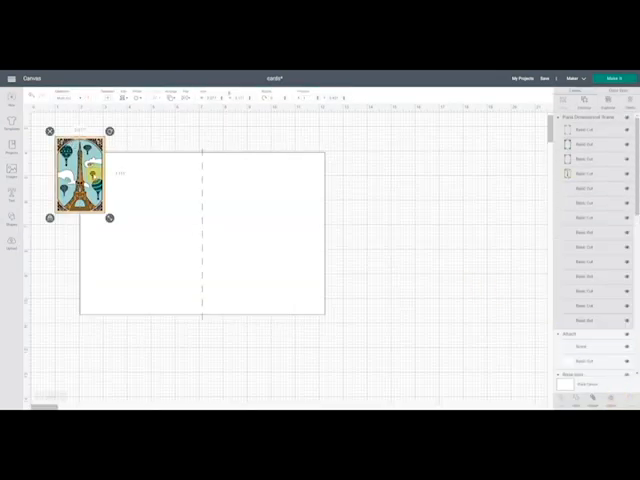
drag(80, 180, 230, 195)
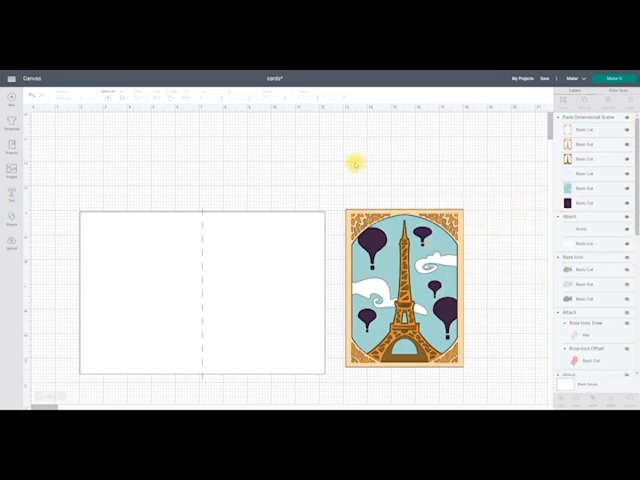
Select the whole Paris scene and move it over the card's right half
click(405, 290)
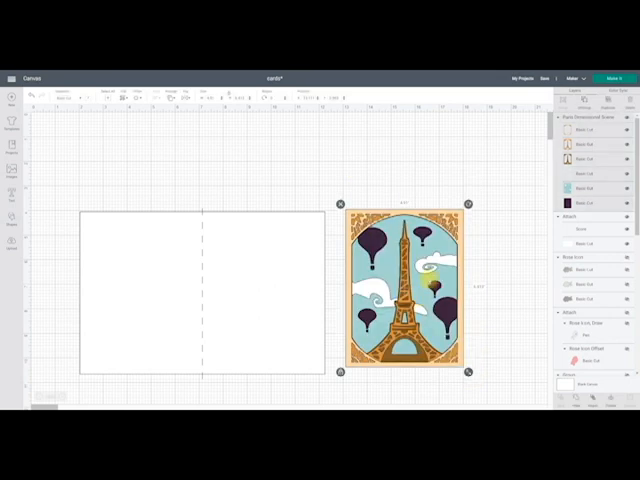
drag(405, 290, 265, 300)
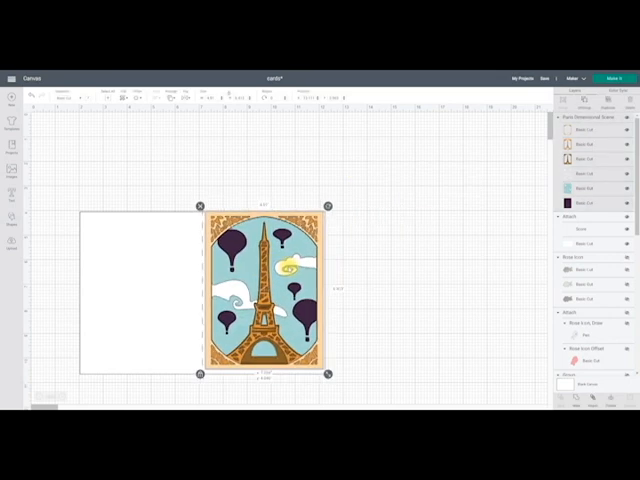